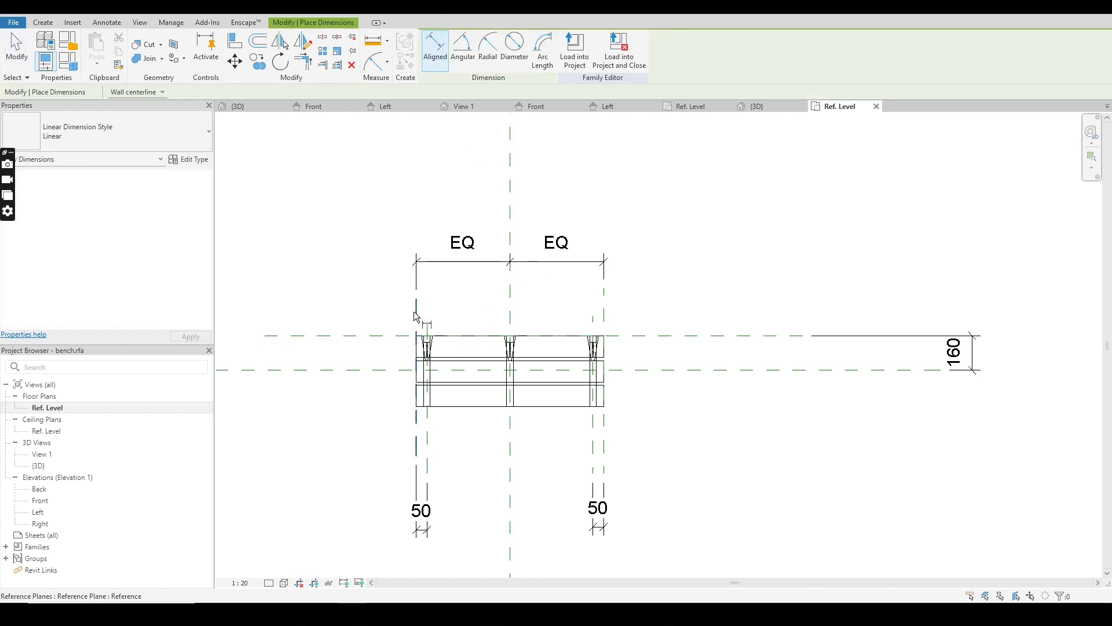
# Step: Place the 871 overall dimension across the bench's outer reference planes and select it
pyautogui.click(623, 174)
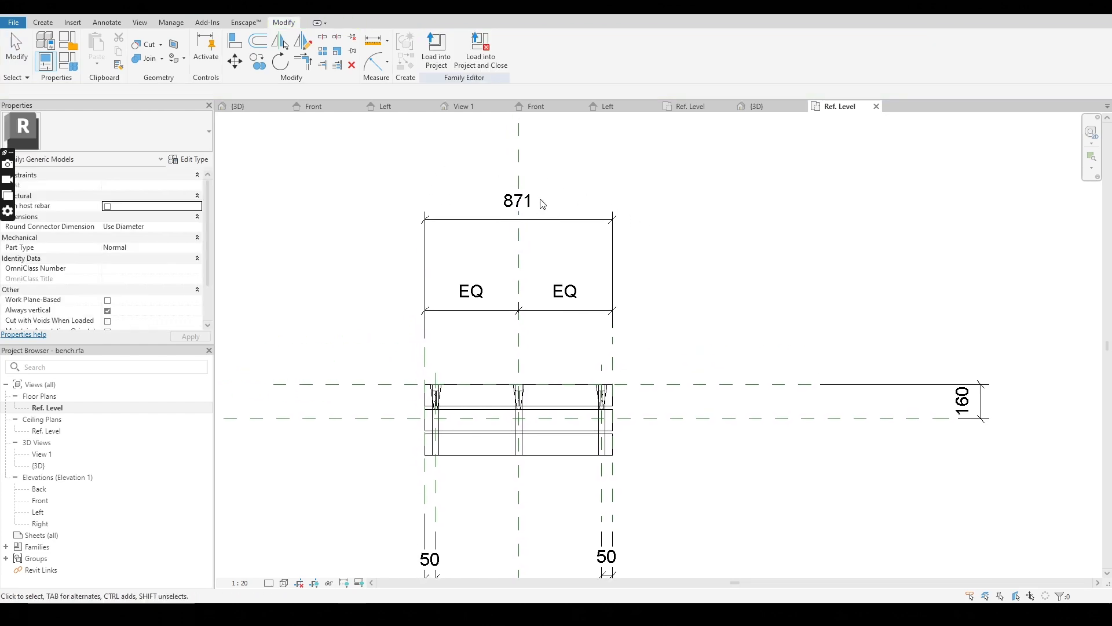
pyautogui.click(518, 201)
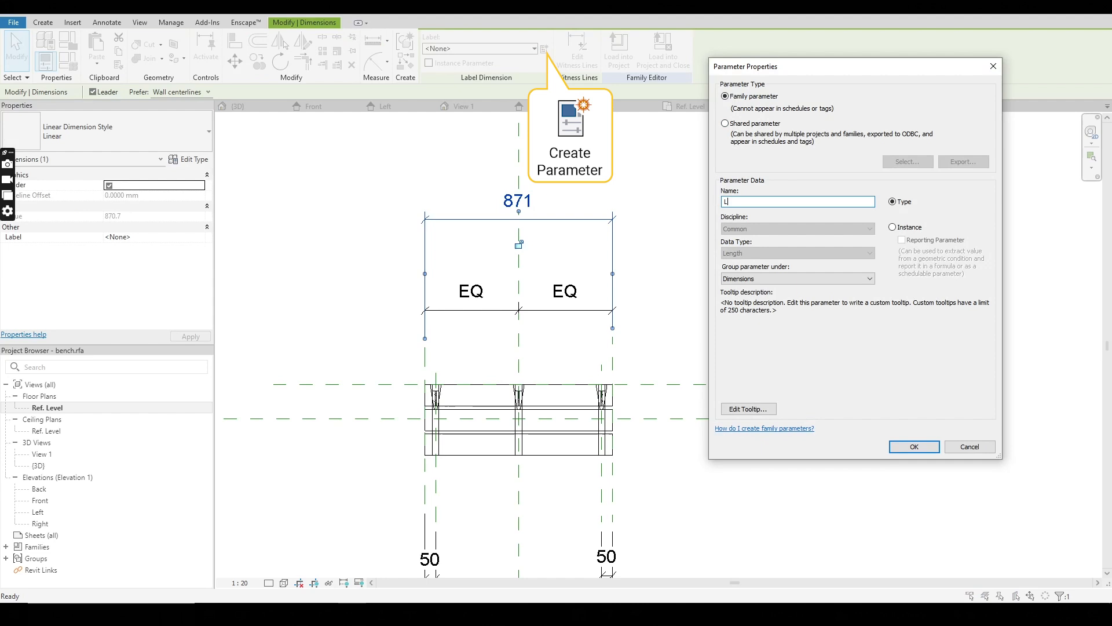
# Step: Create the instance parameter 'Length Control' for the dimension label
pyautogui.write('Length Control')
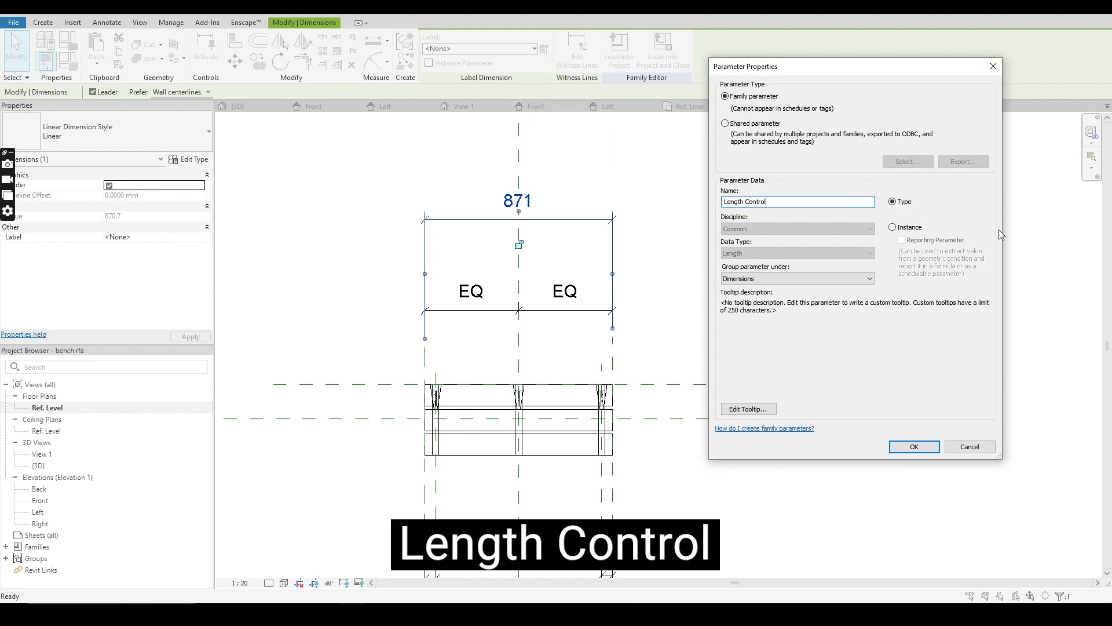
pyautogui.click(894, 227)
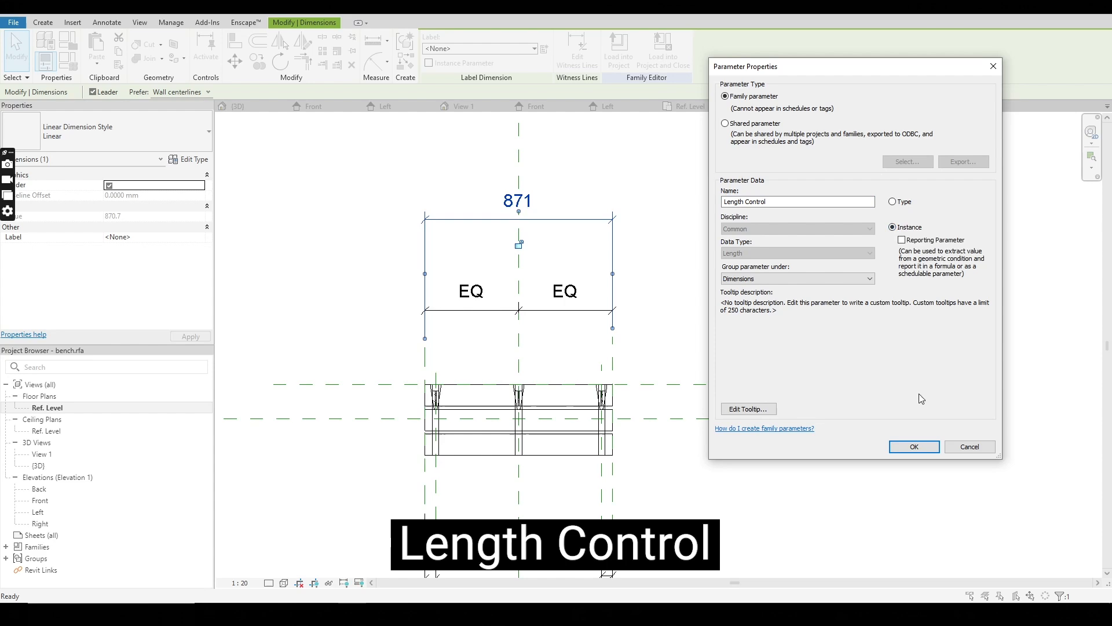
pyautogui.click(913, 446)
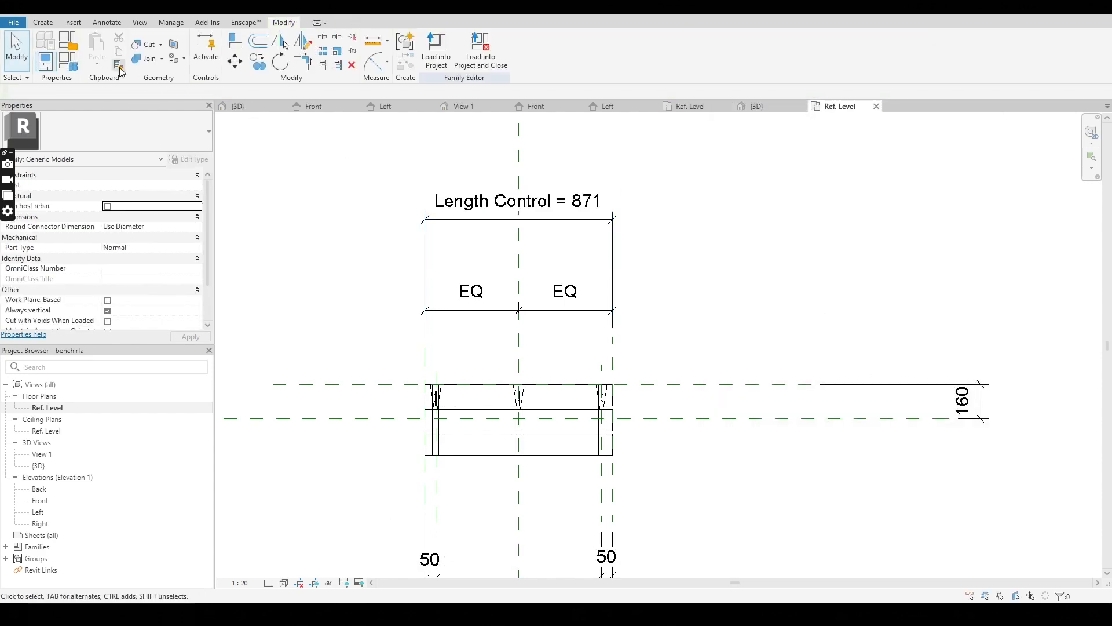
pyautogui.moveTo(45, 50)
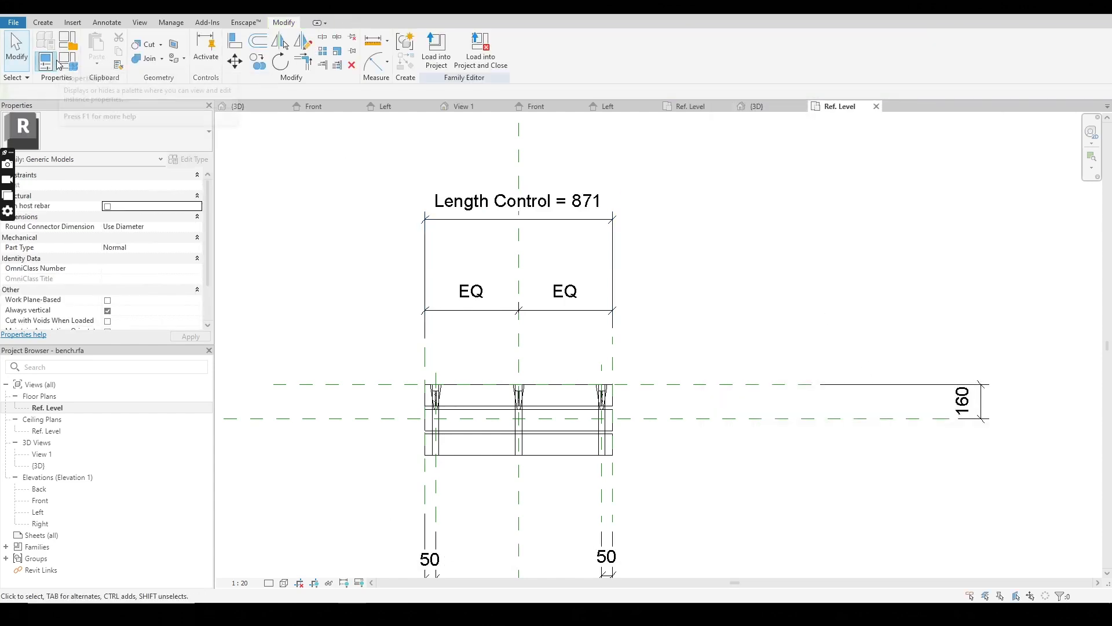
# Step: In Family Types, add the Max length parameter
pyautogui.click(45, 50)
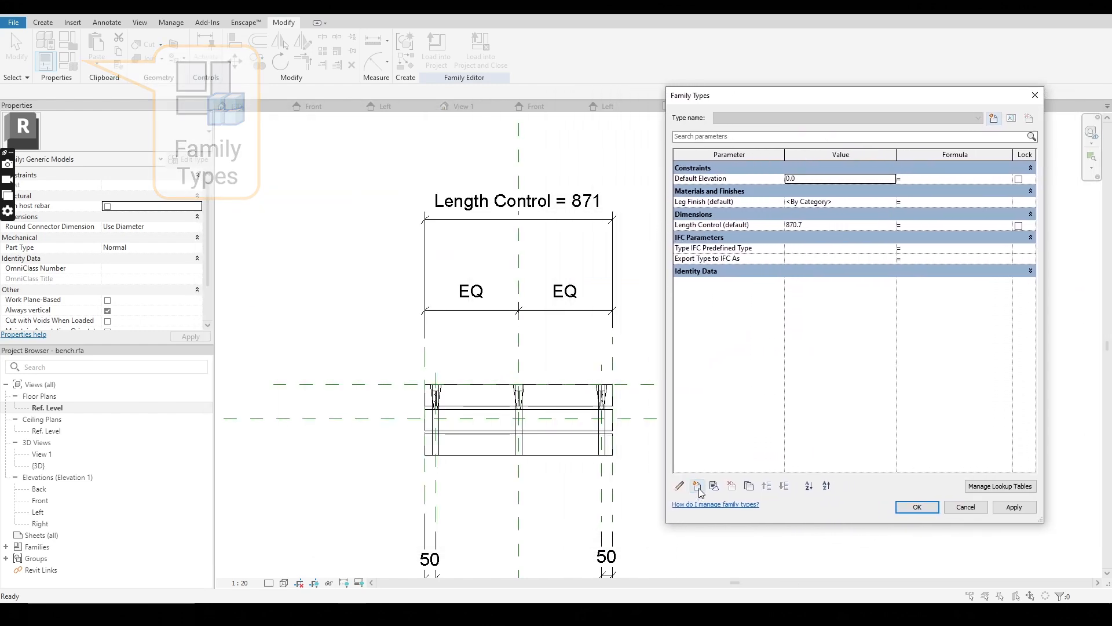
pyautogui.click(698, 486)
pyautogui.write('Max')
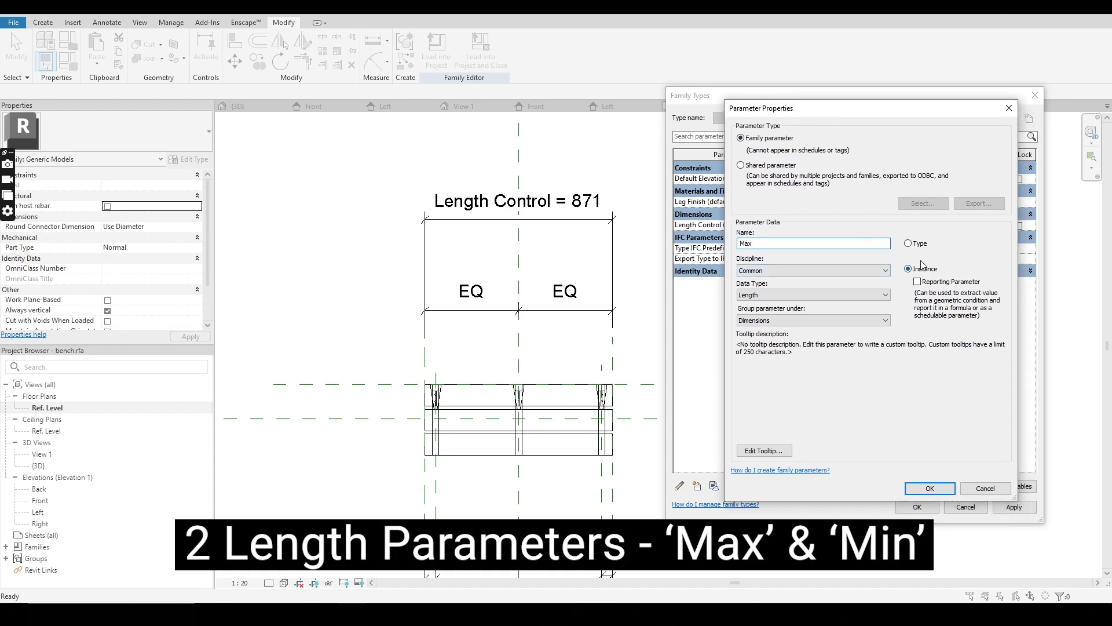
pyautogui.click(929, 488)
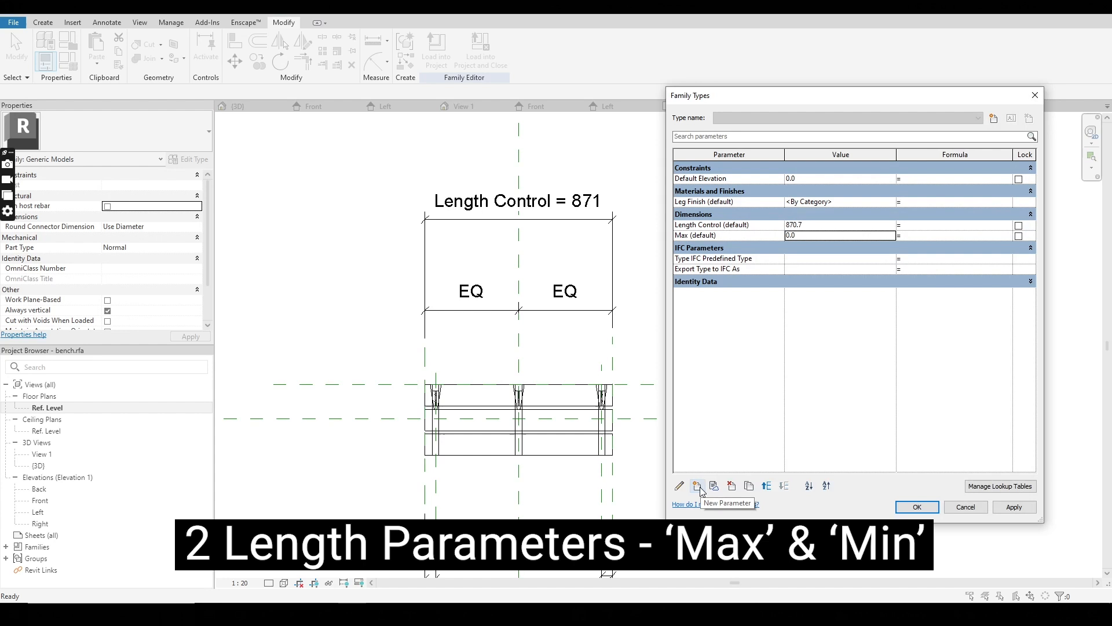
# Step: Add the instance length parameter 'Min'
pyautogui.click(696, 486)
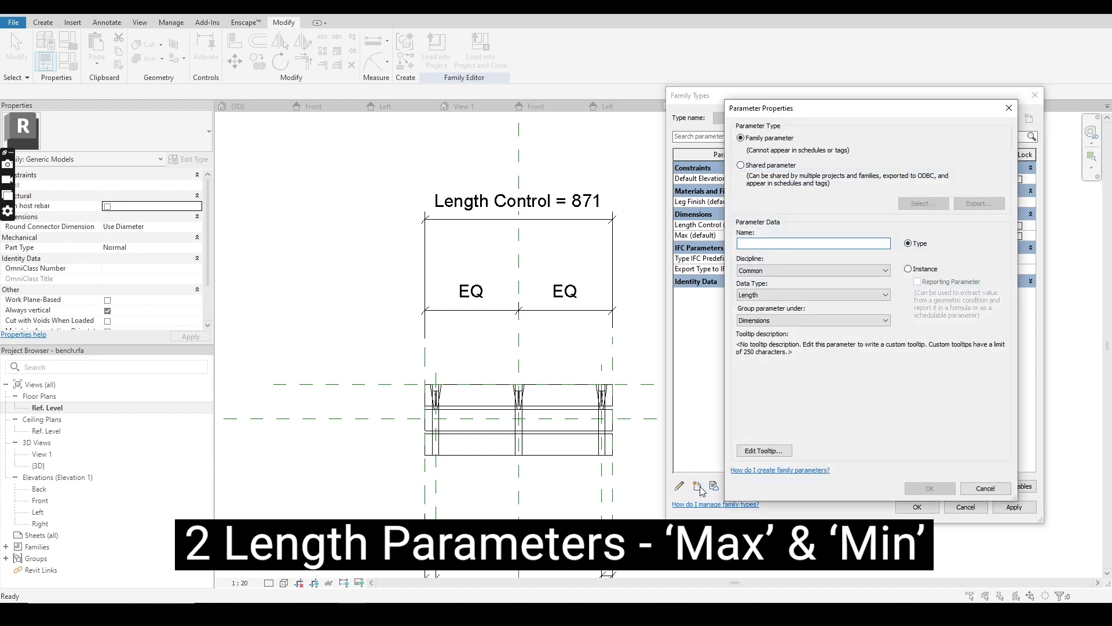
pyautogui.write('Min')
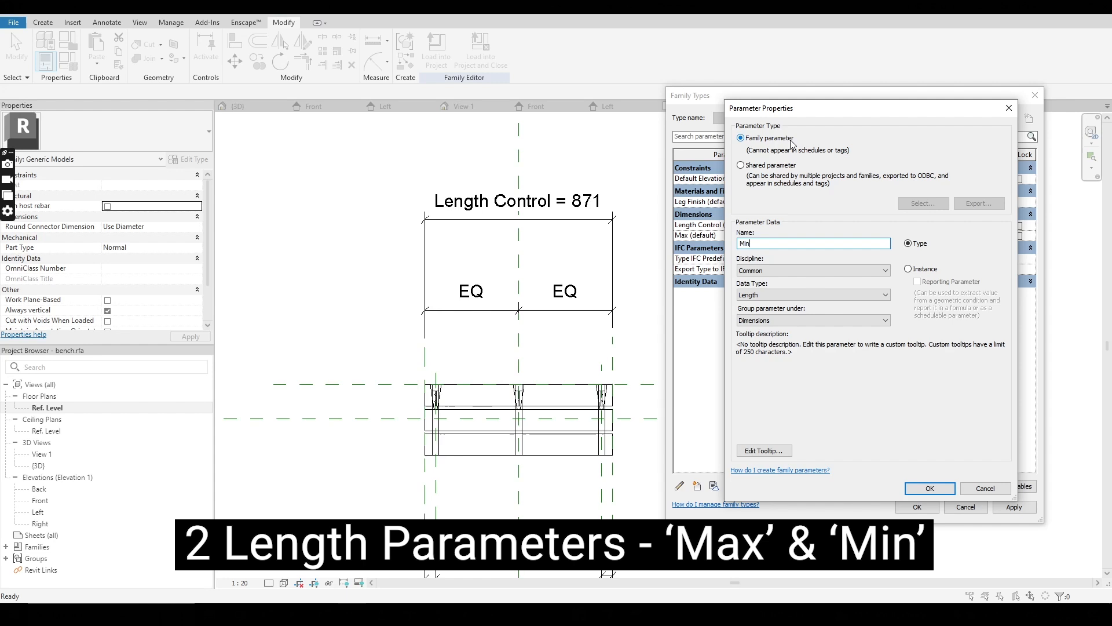
pyautogui.click(909, 269)
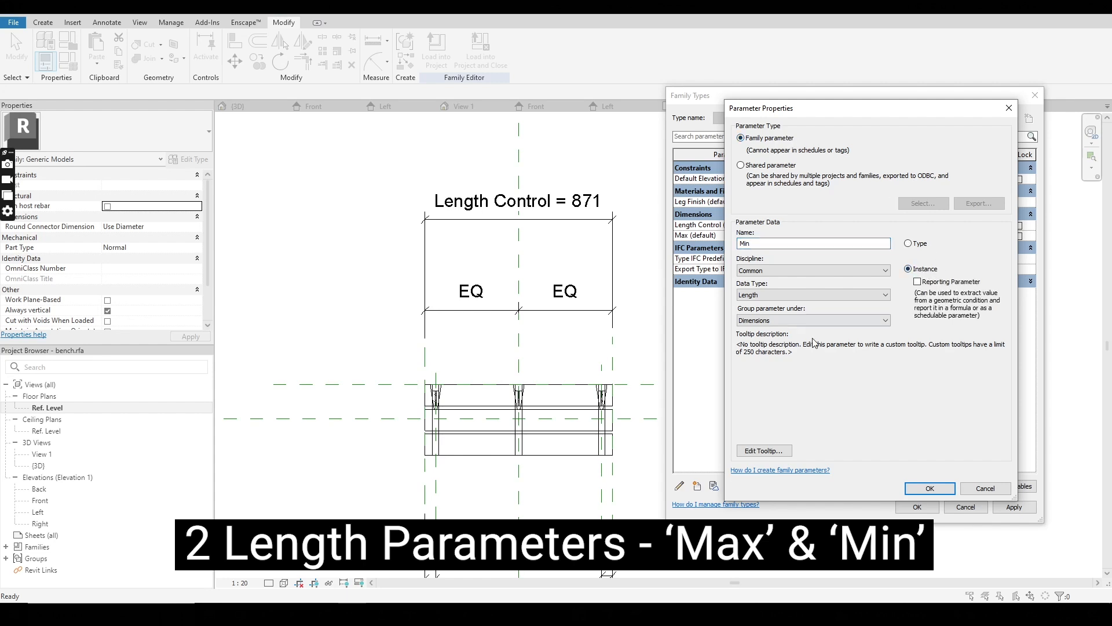
pyautogui.click(929, 488)
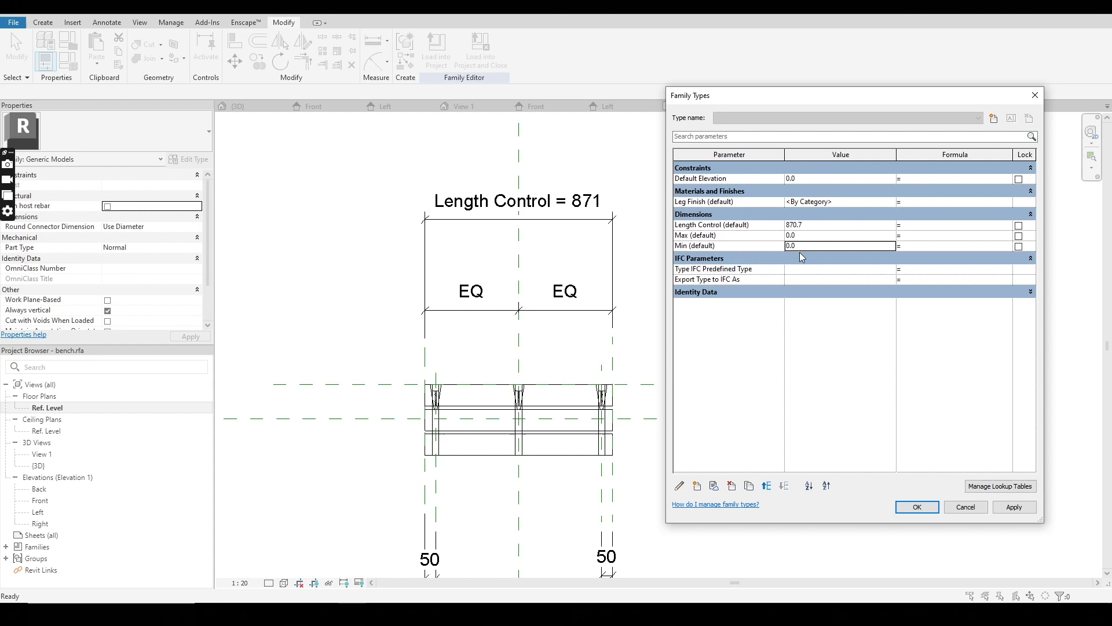
# Step: Enter 3500 as the Max value and 700 as the Min value
pyautogui.click(841, 235)
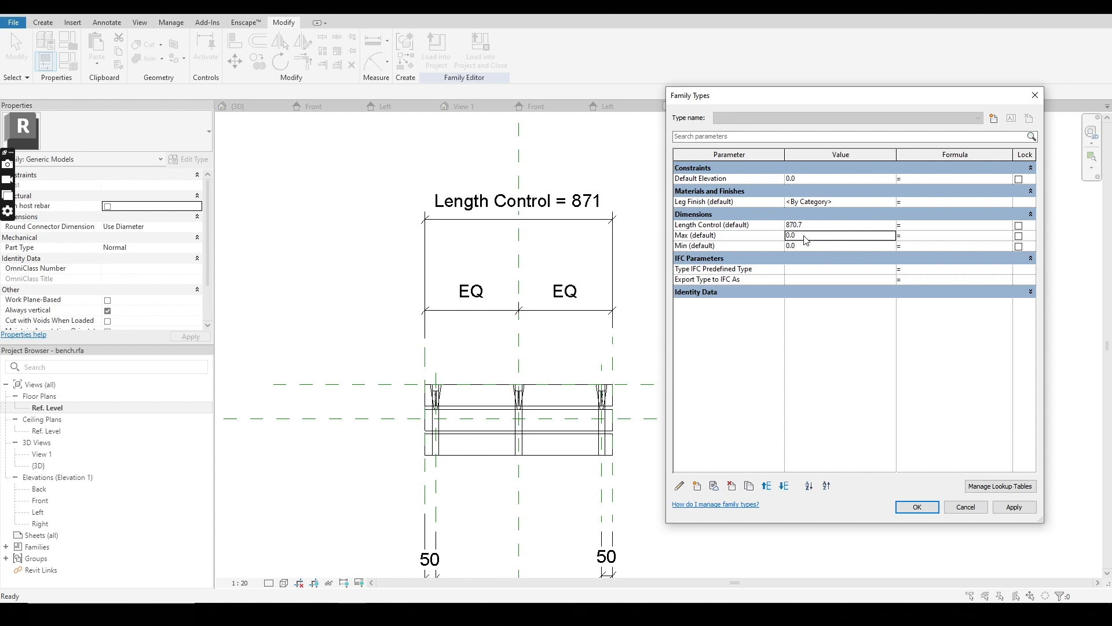
pyautogui.write('3')
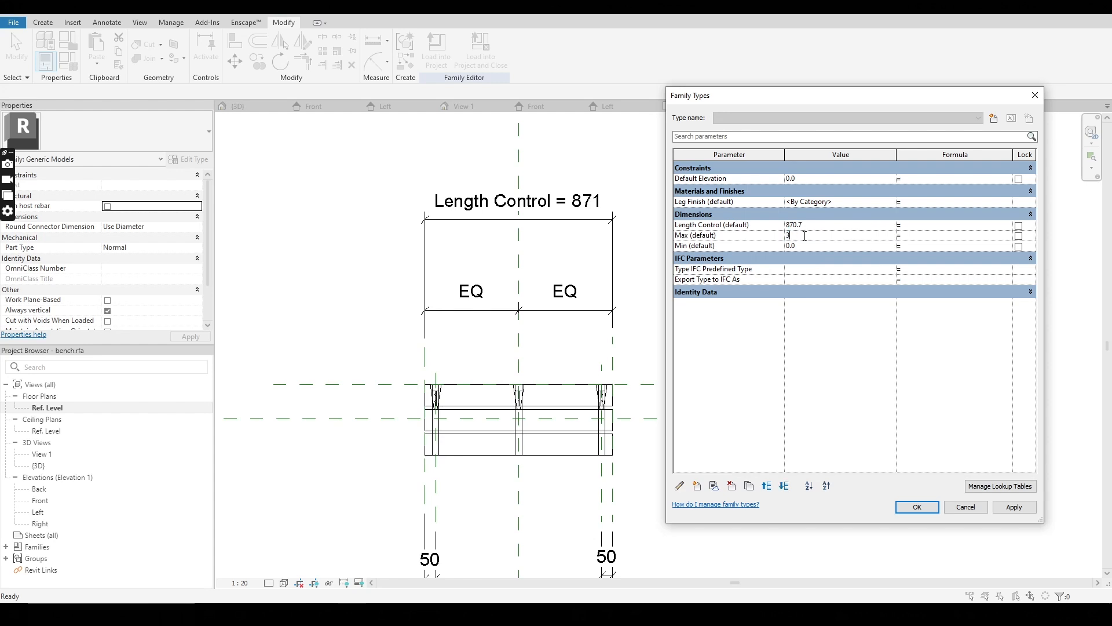
pyautogui.write('500')
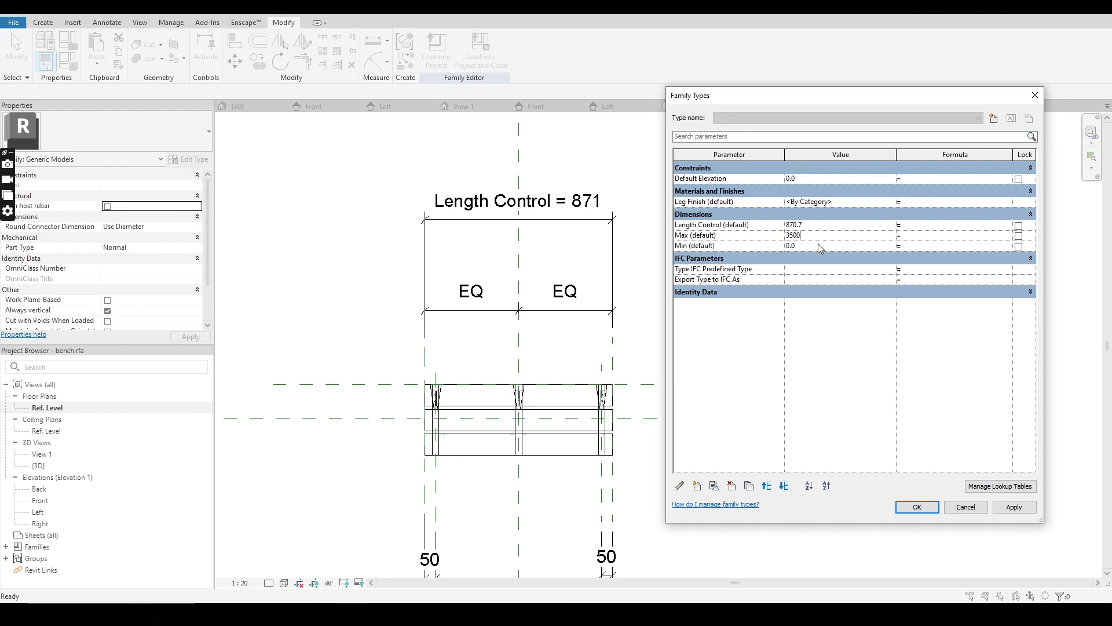
pyautogui.write('700')
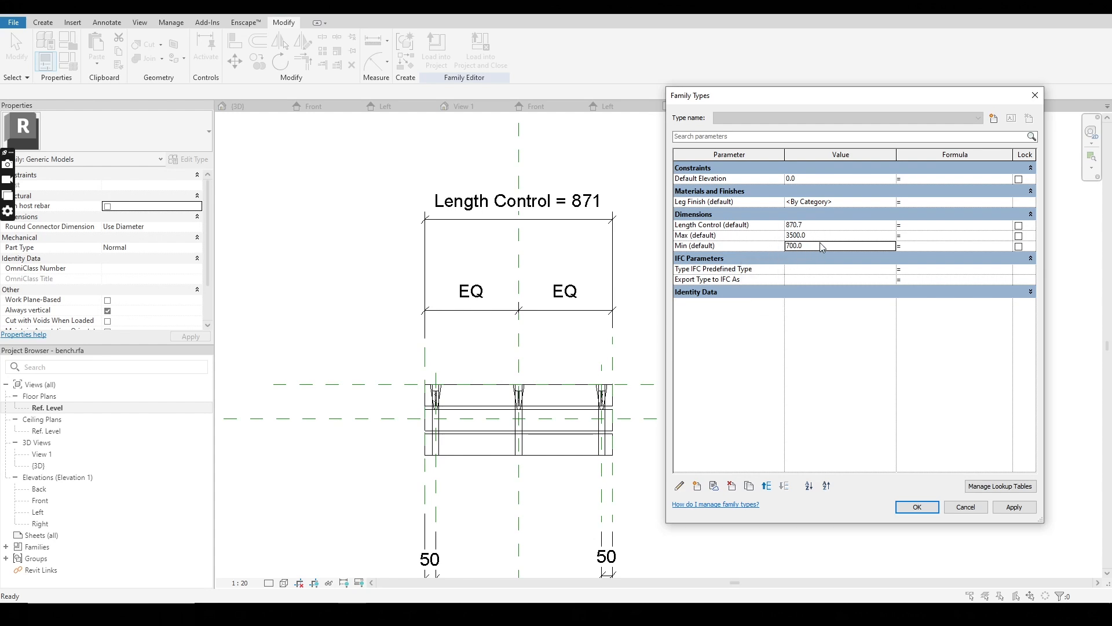
pyautogui.moveTo(796, 254)
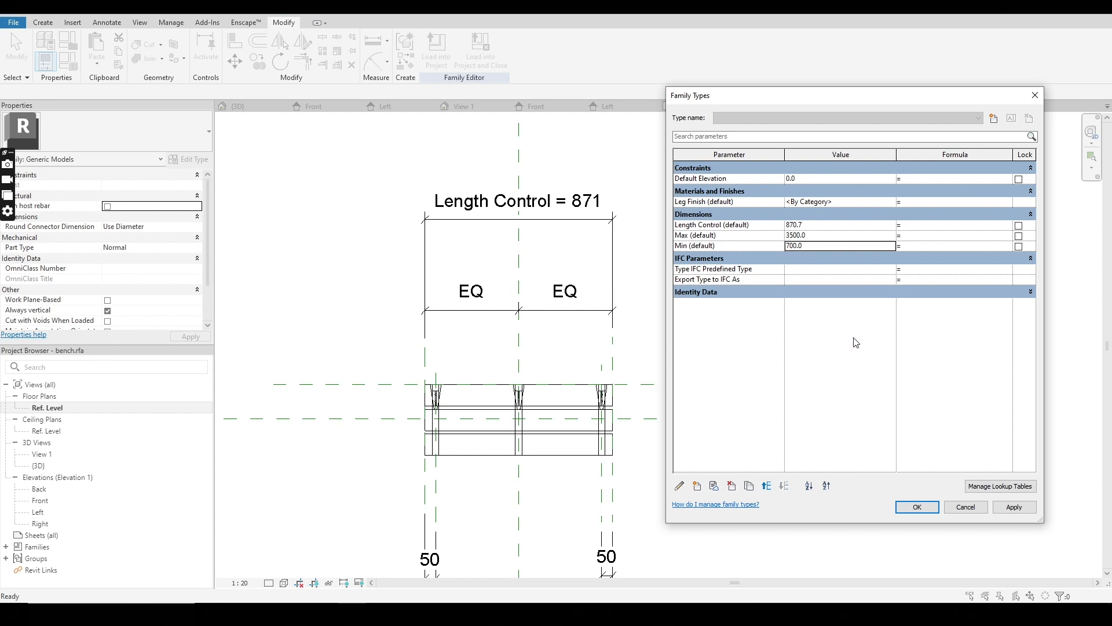
pyautogui.moveTo(569, 194)
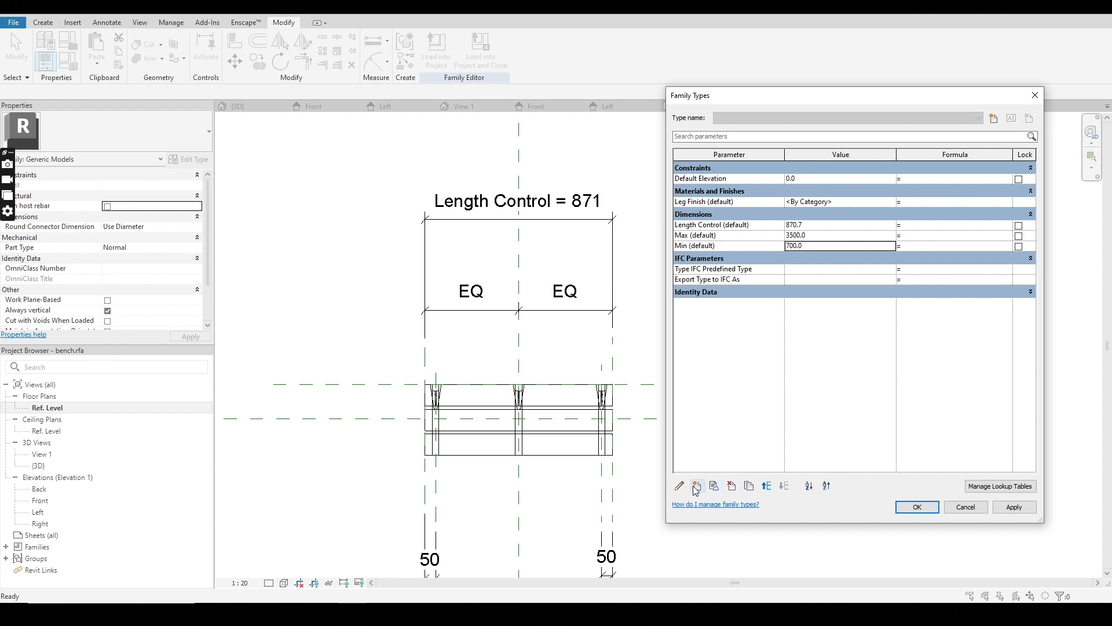
# Step: Create an instance parameter named 'Length'
pyautogui.click(697, 486)
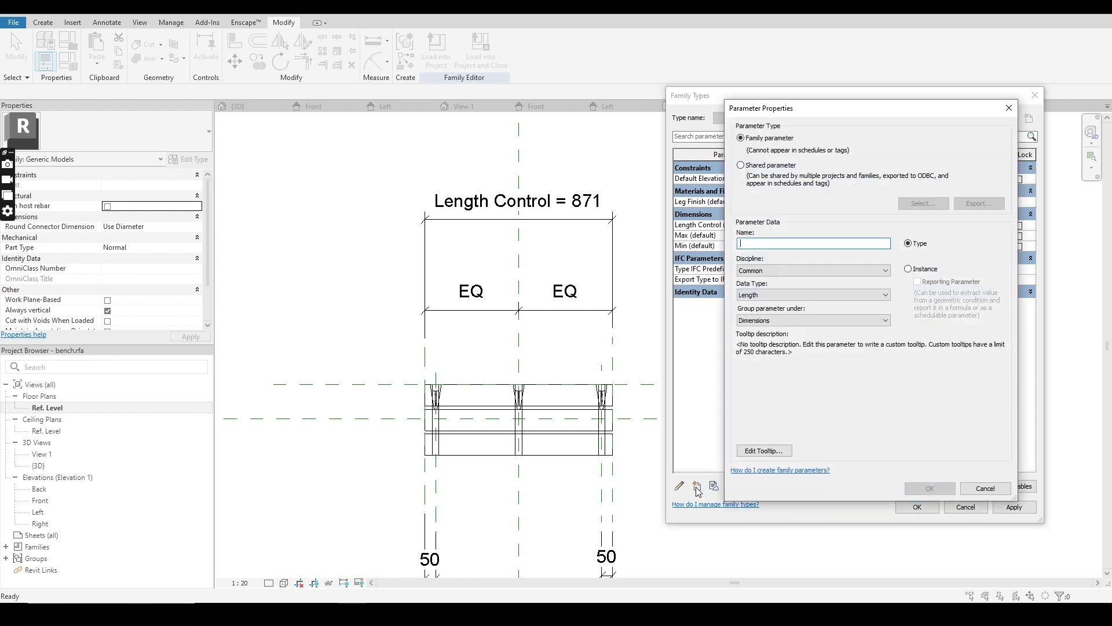
pyautogui.write('Length')
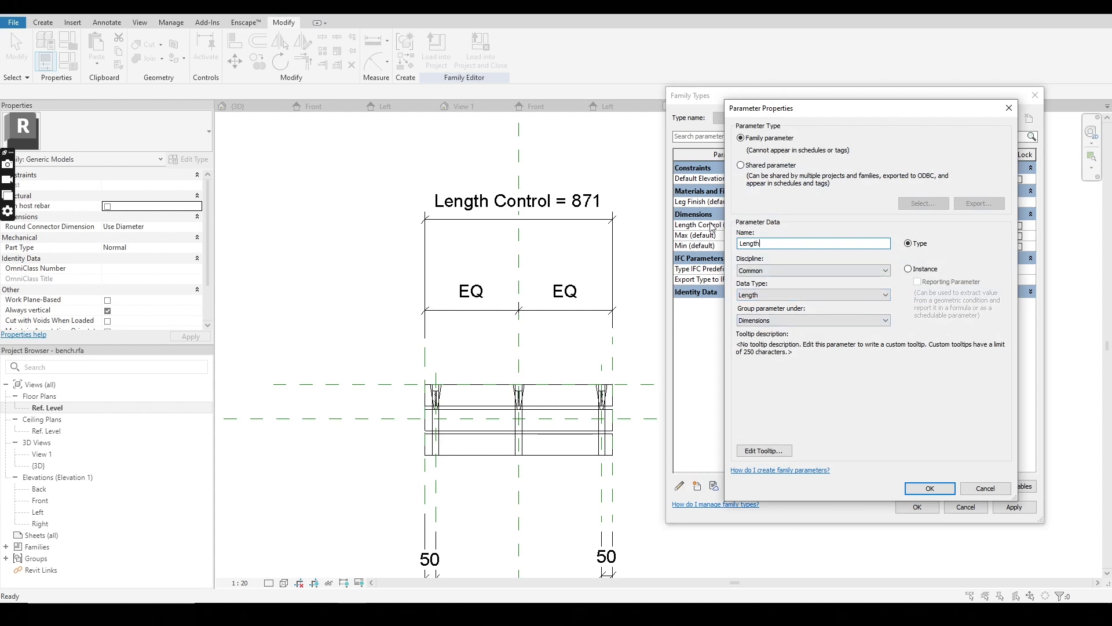
pyautogui.click(908, 269)
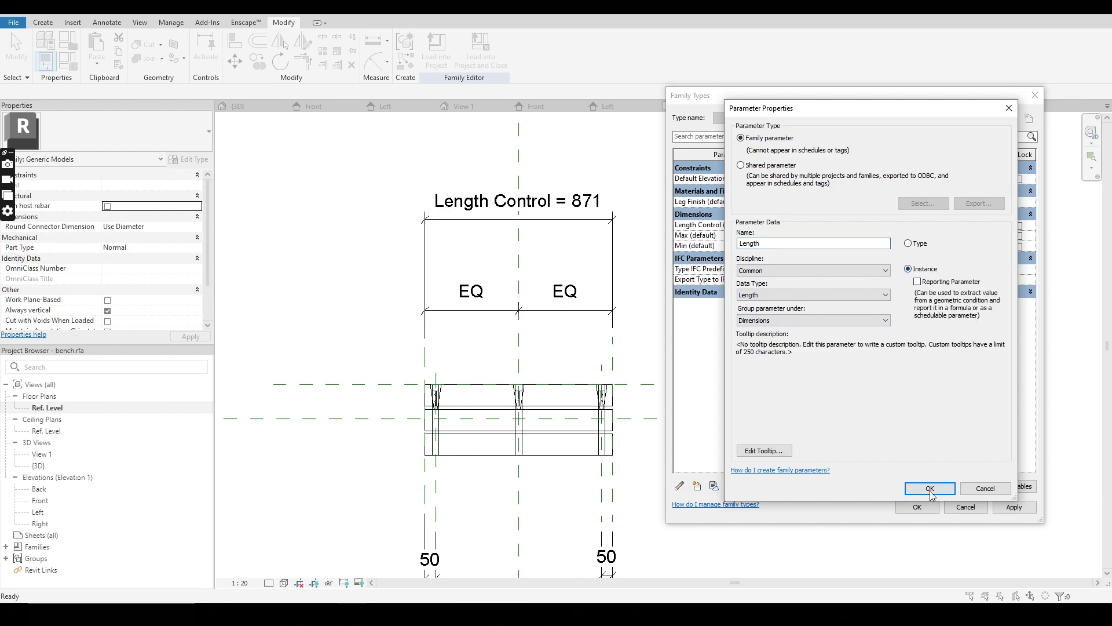
pyautogui.click(929, 487)
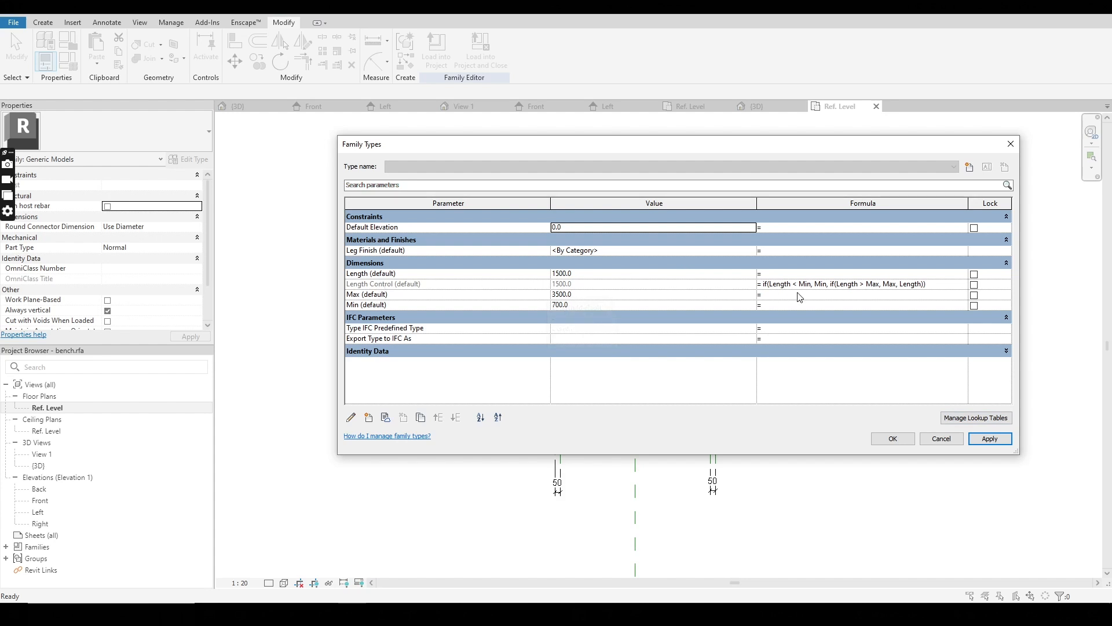
pyautogui.moveTo(771, 288)
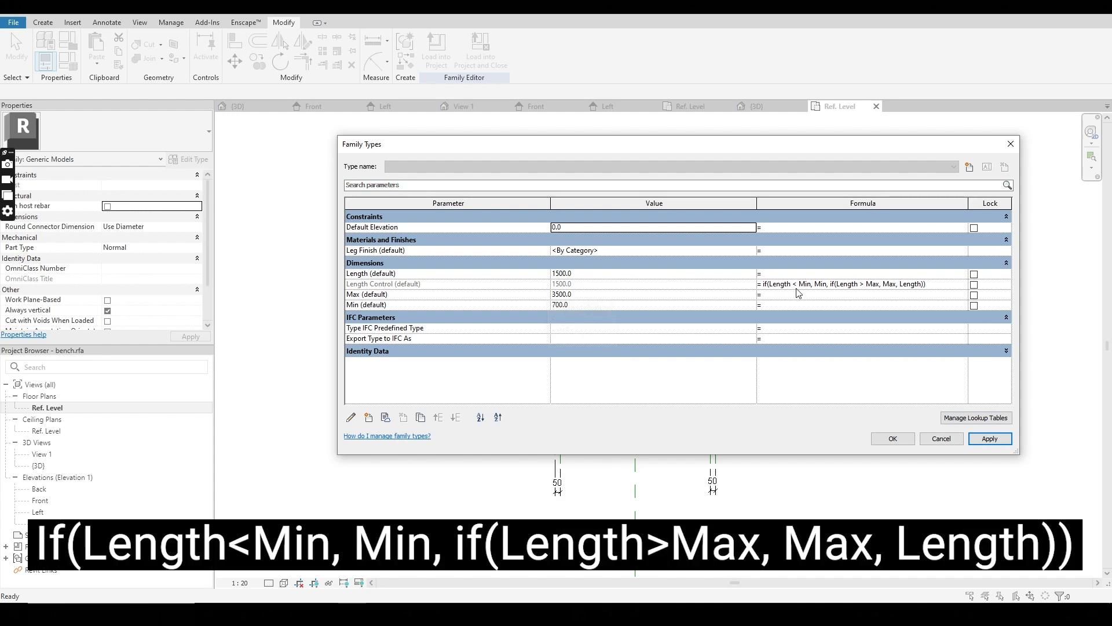
pyautogui.moveTo(825, 293)
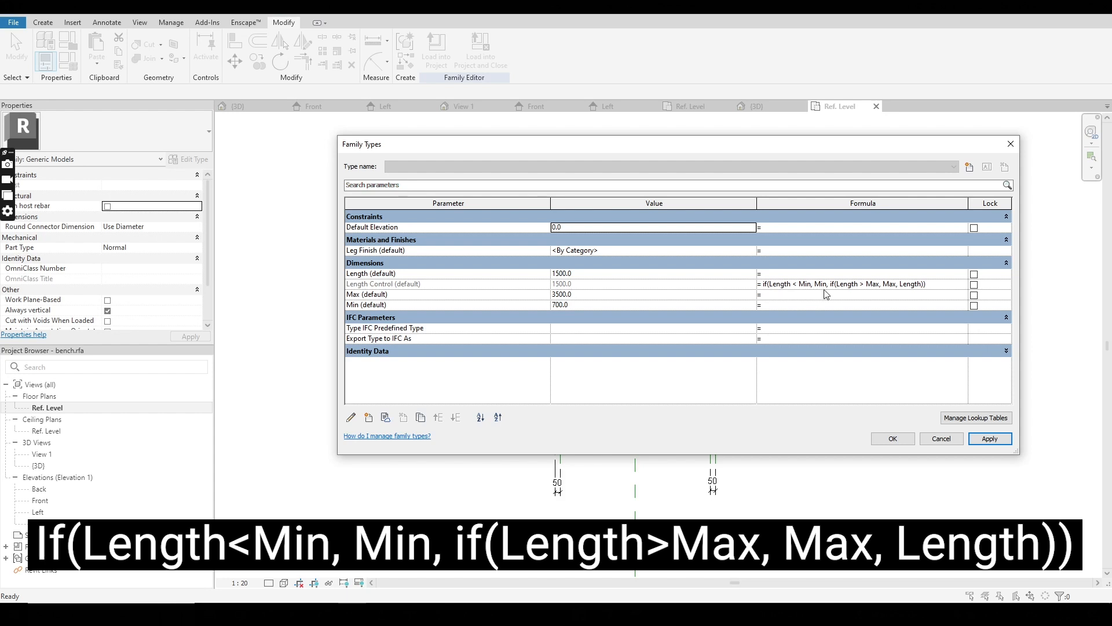
pyautogui.moveTo(831, 291)
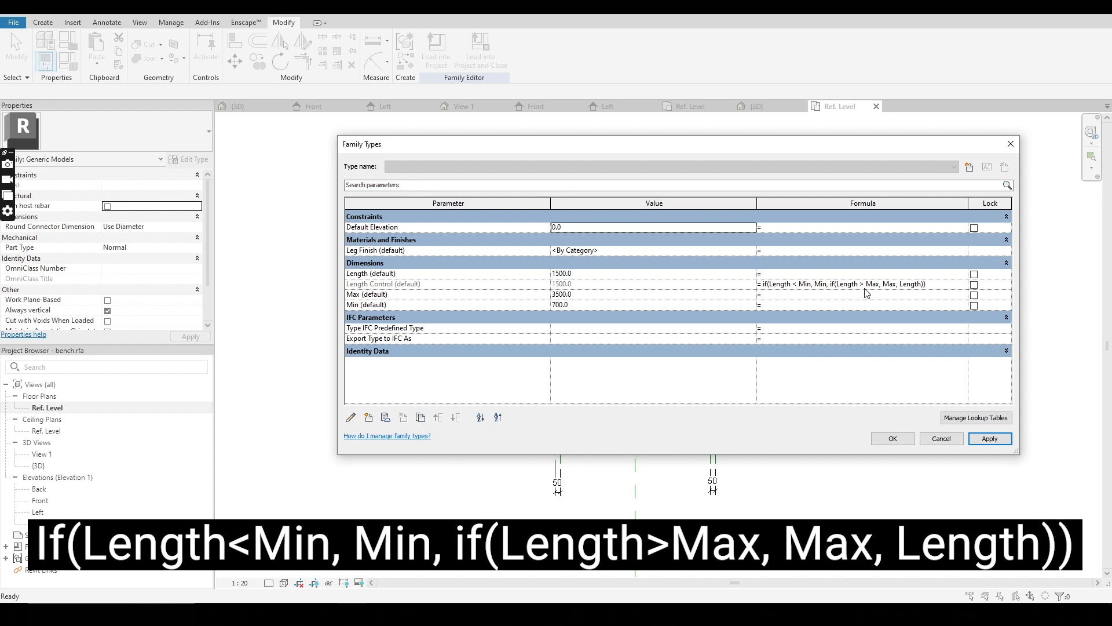
pyautogui.moveTo(898, 292)
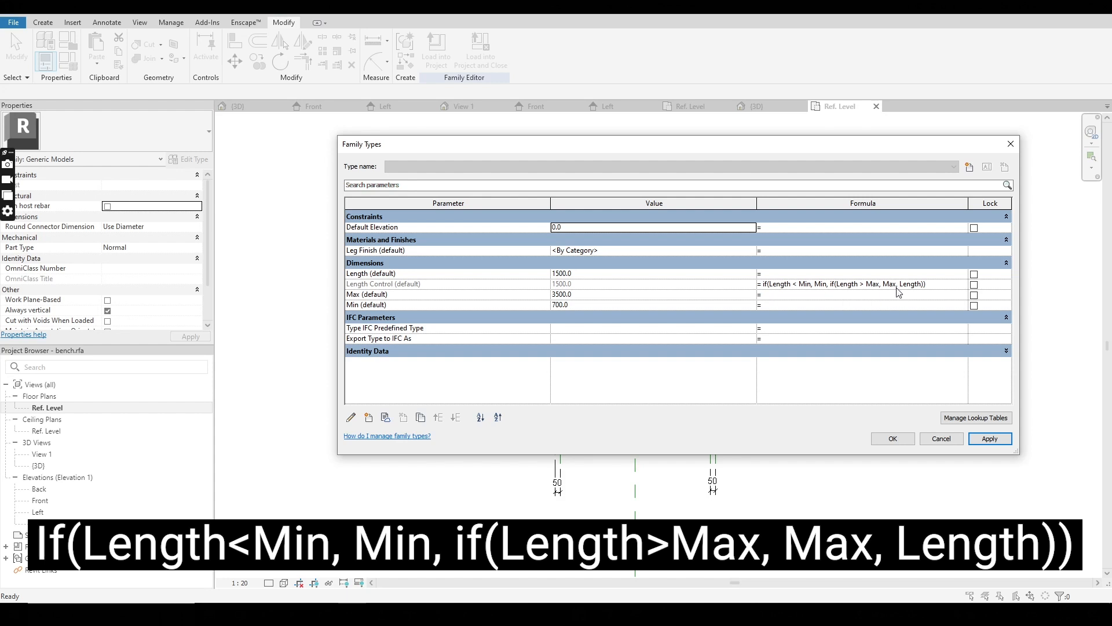
pyautogui.moveTo(948, 286)
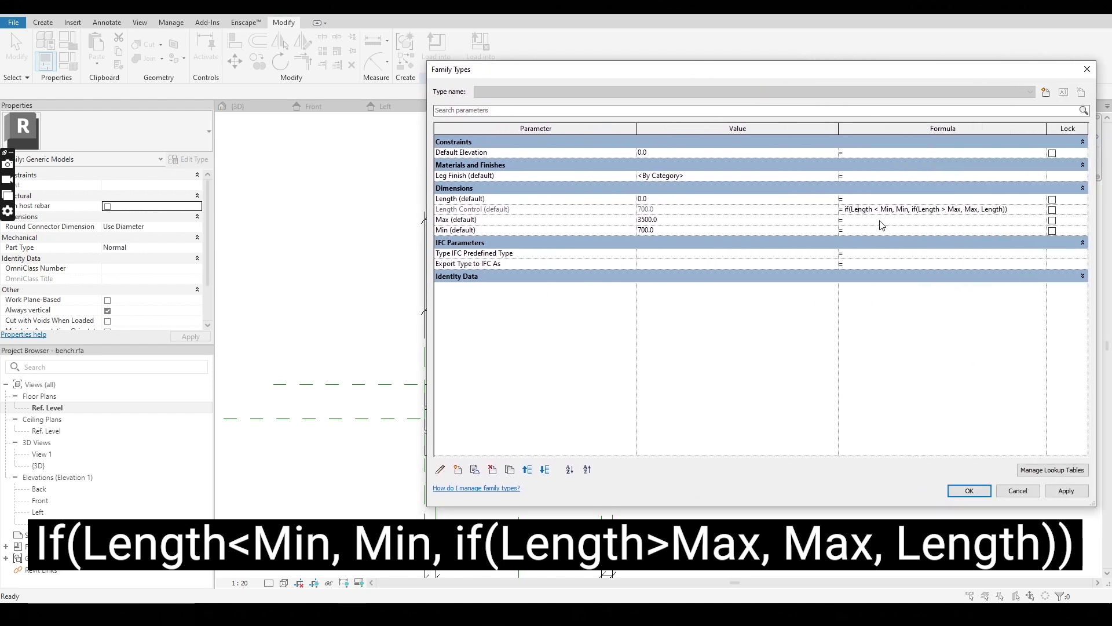
# Step: Enter the Length Control formula if(Length < Min, Min, if(Length > Max, Max, Length))
pyautogui.doubleClick(859, 208)
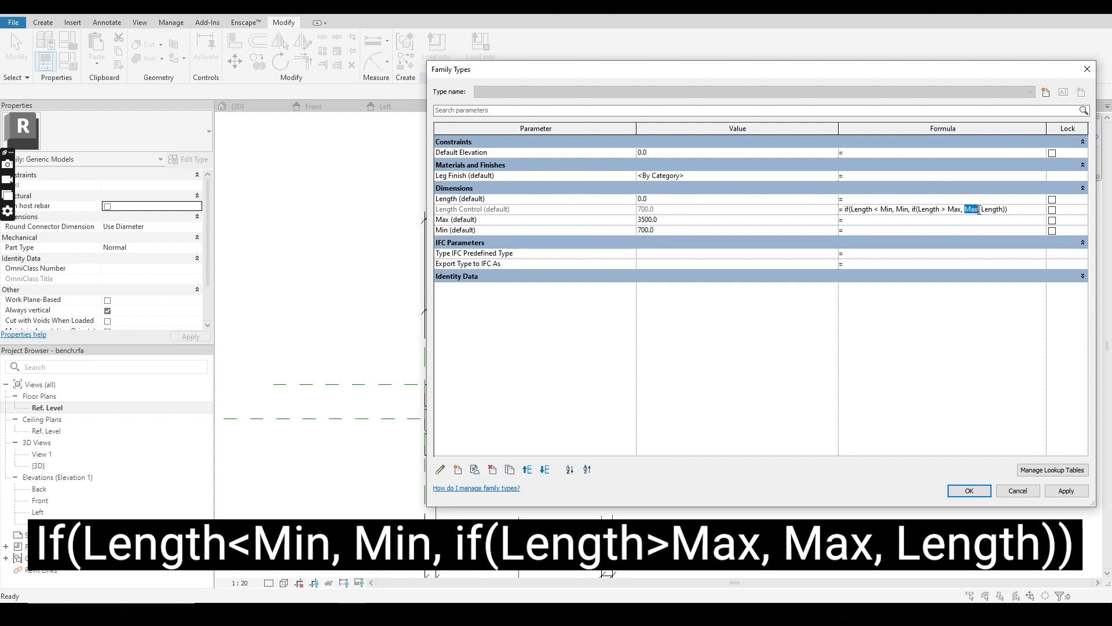
pyautogui.click(980, 208)
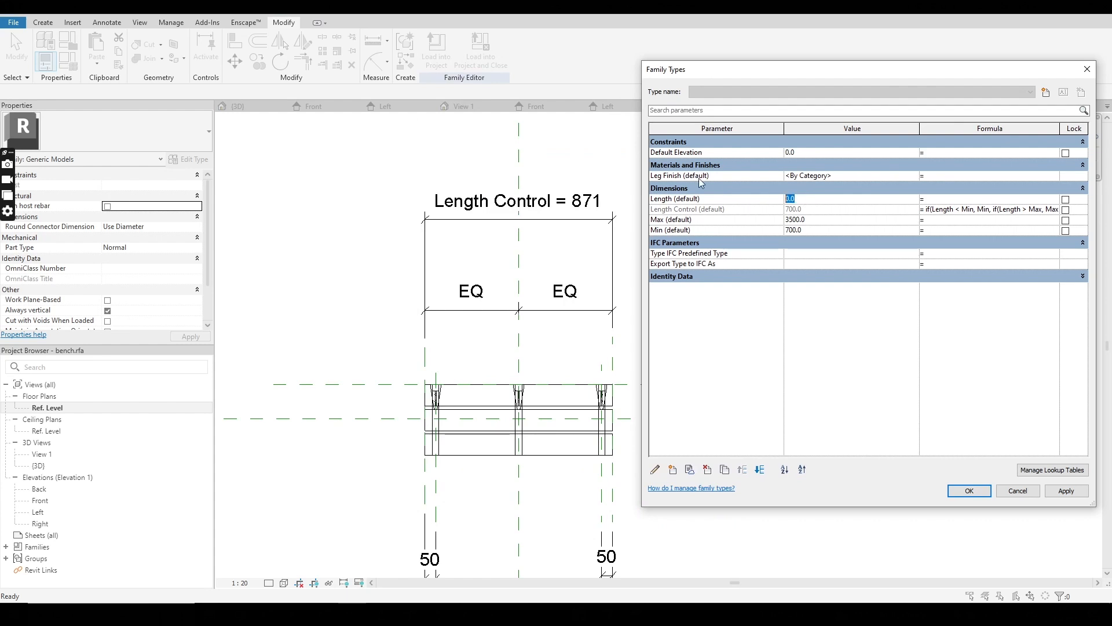
# Step: Test the clamp by entering Length values 900 and 400 and applying
pyautogui.write('900')
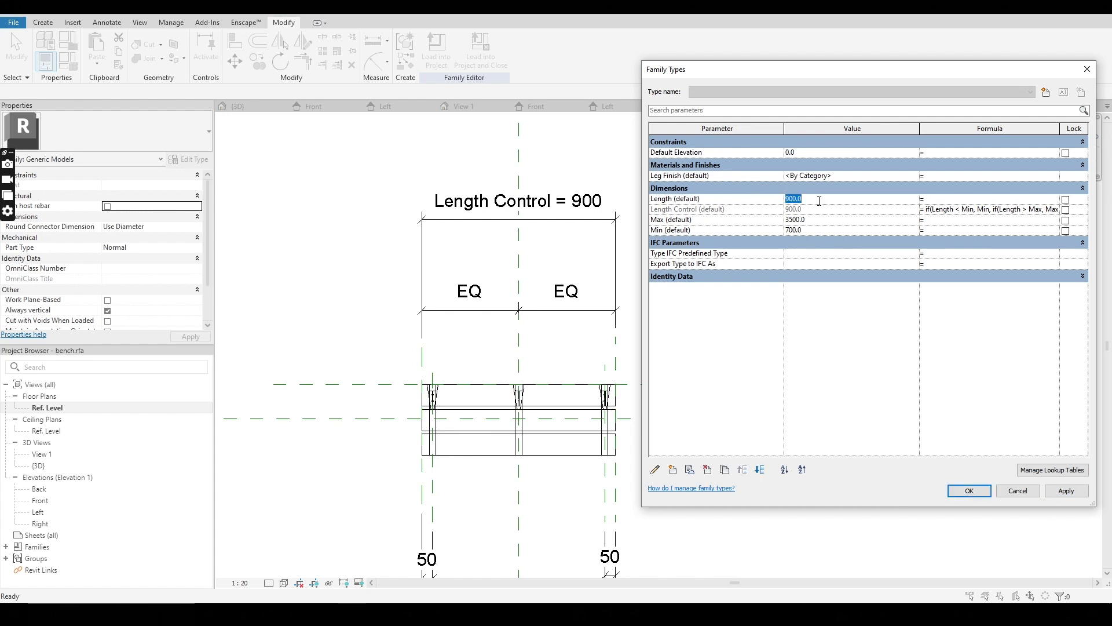
pyautogui.write('400')
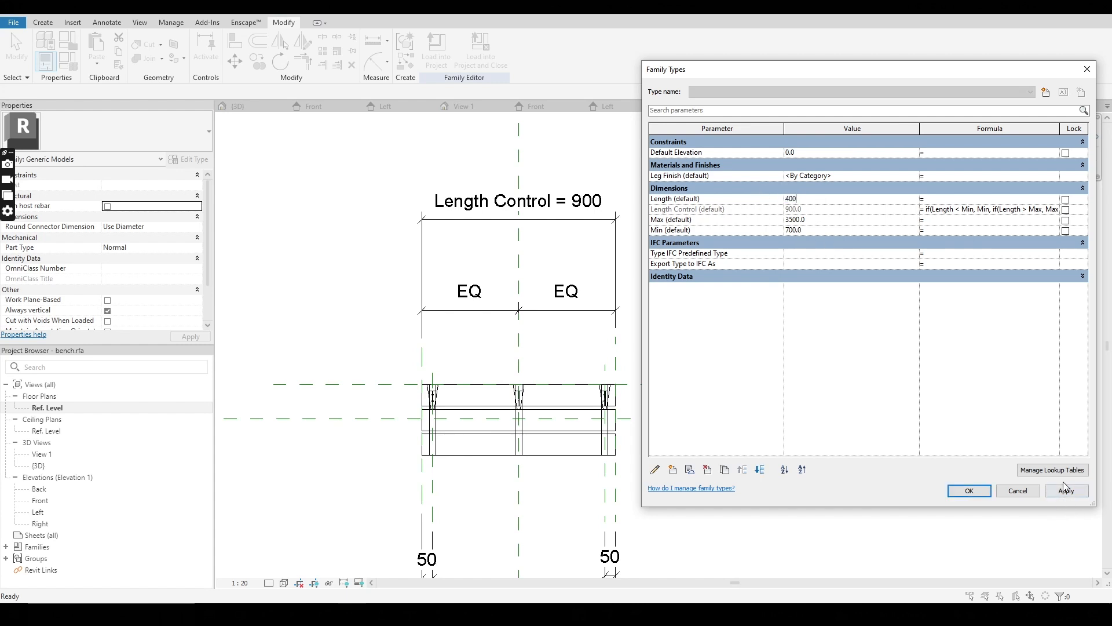
pyautogui.click(1065, 490)
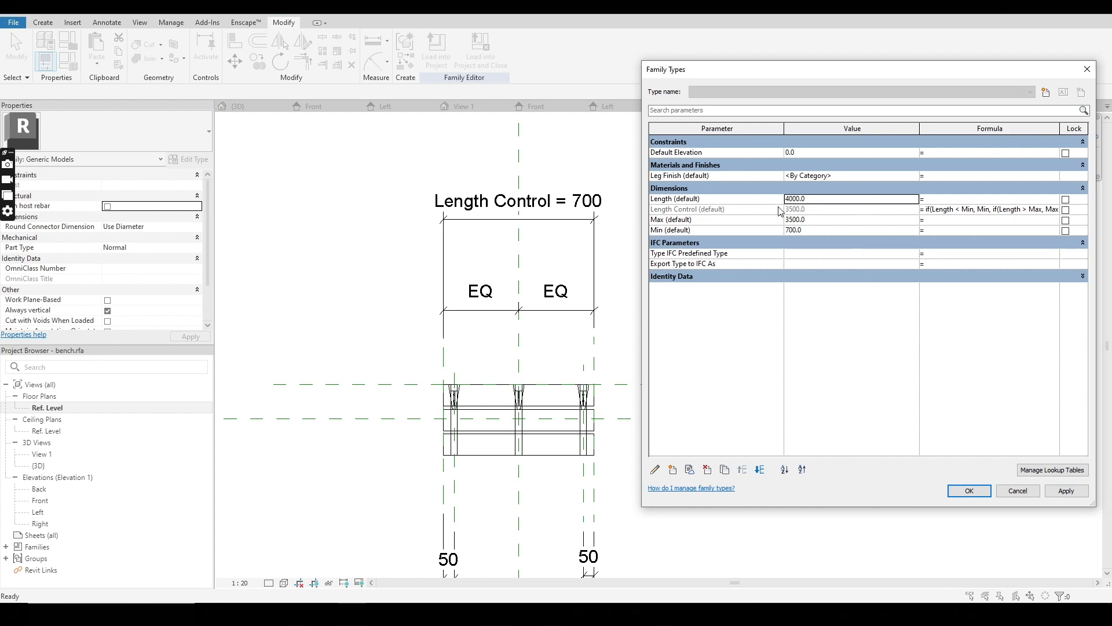
pyautogui.moveTo(957, 393)
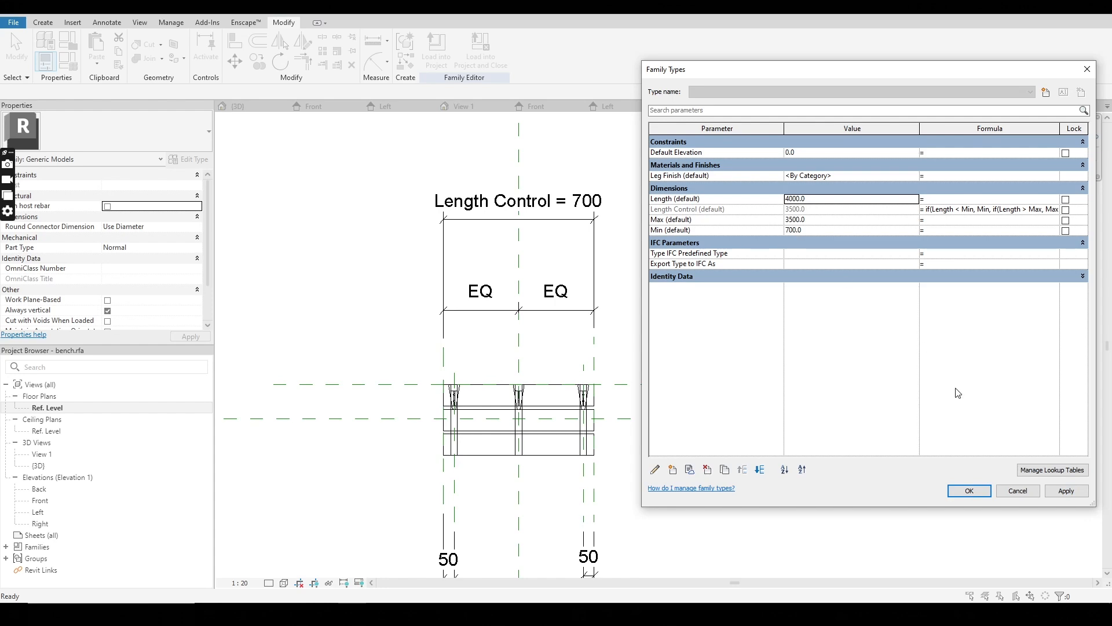